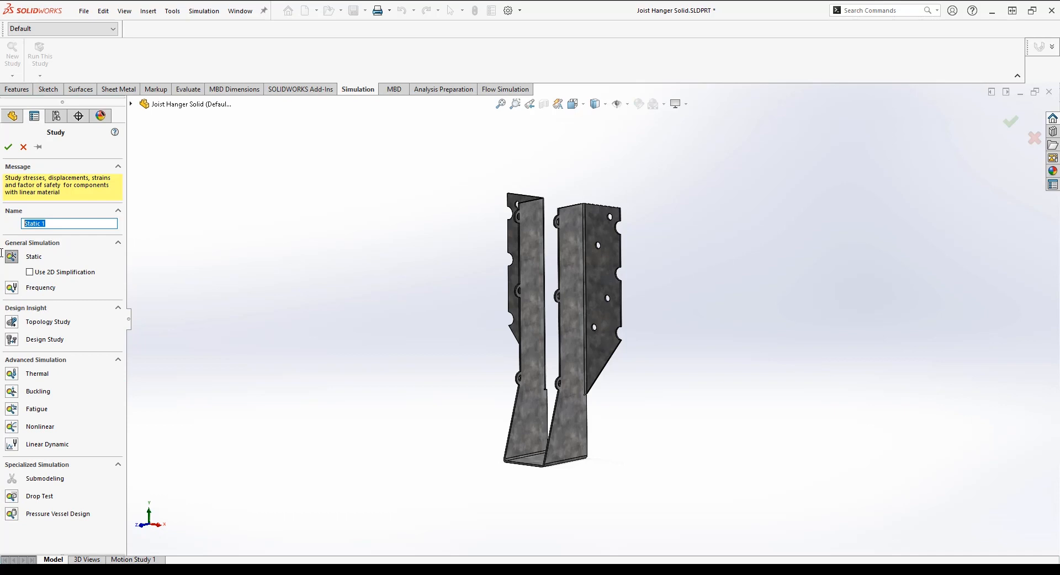
Create a static study named 'Shell from faces' for the joist hanger.
type("Shell from faces")
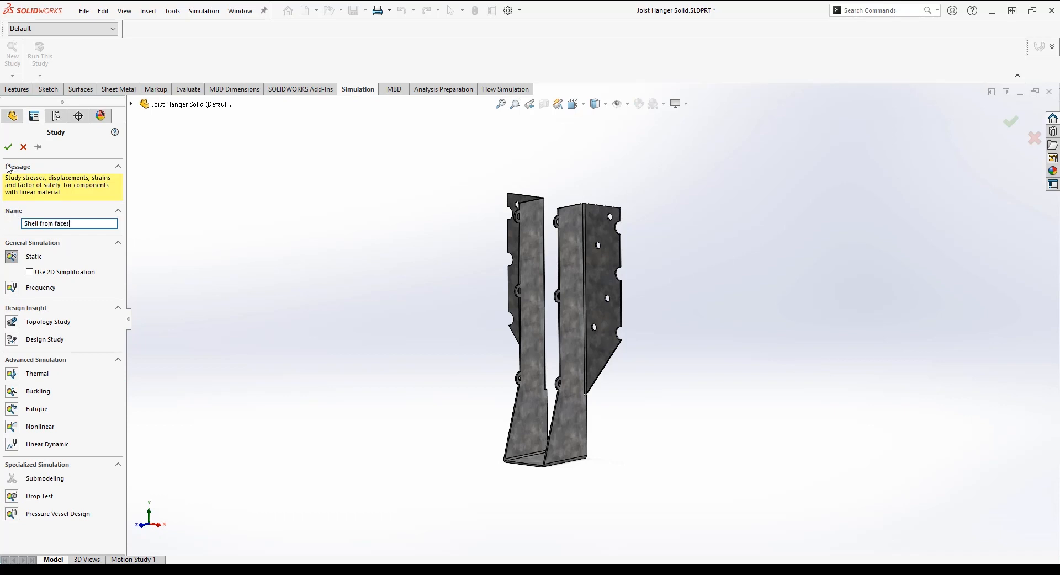
left_click(8, 147)
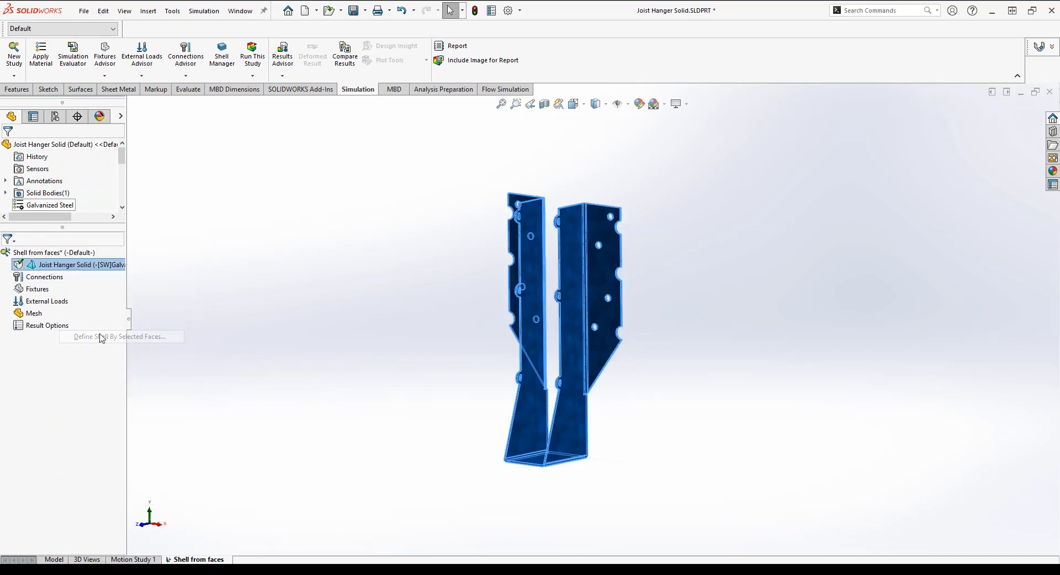
Define a 1.2 mm thin shell on the hanger's selected faces and start Create Mesh.
left_click(121, 336)
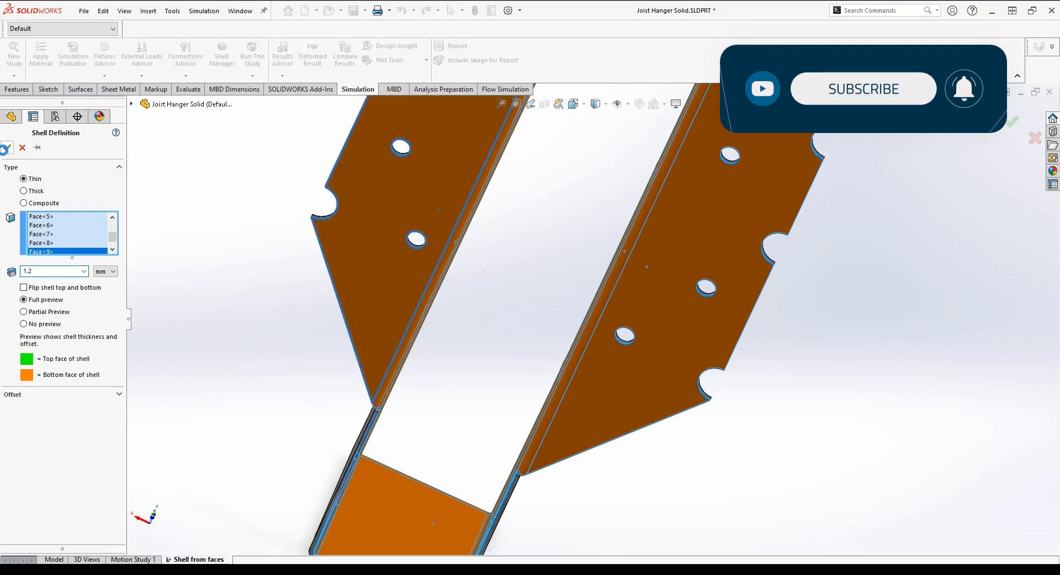
left_click(6, 147)
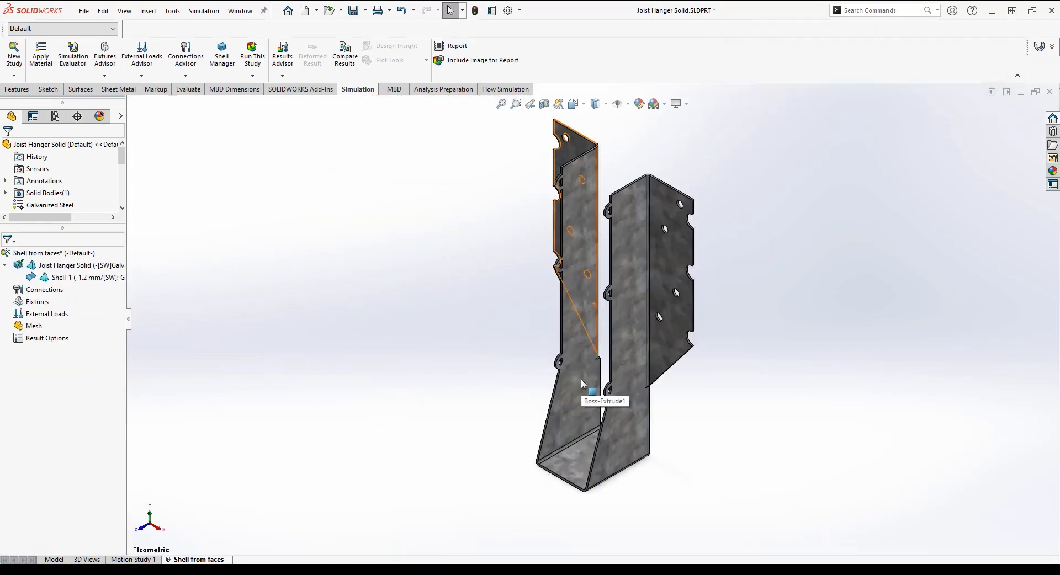
right_click(32, 326)
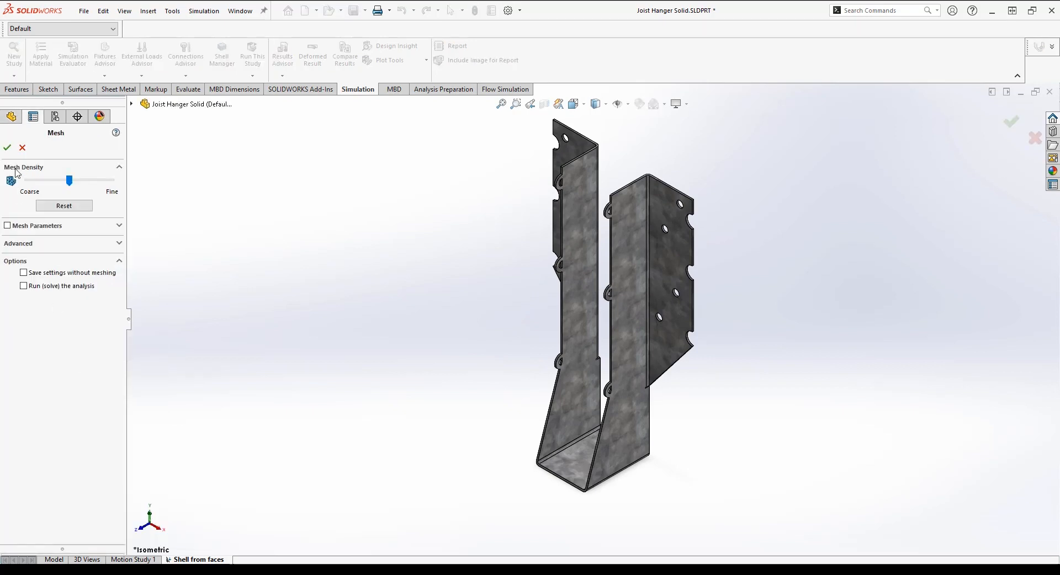
Mesh the Shell from faces study at default density and return to the part model.
left_click(8, 147)
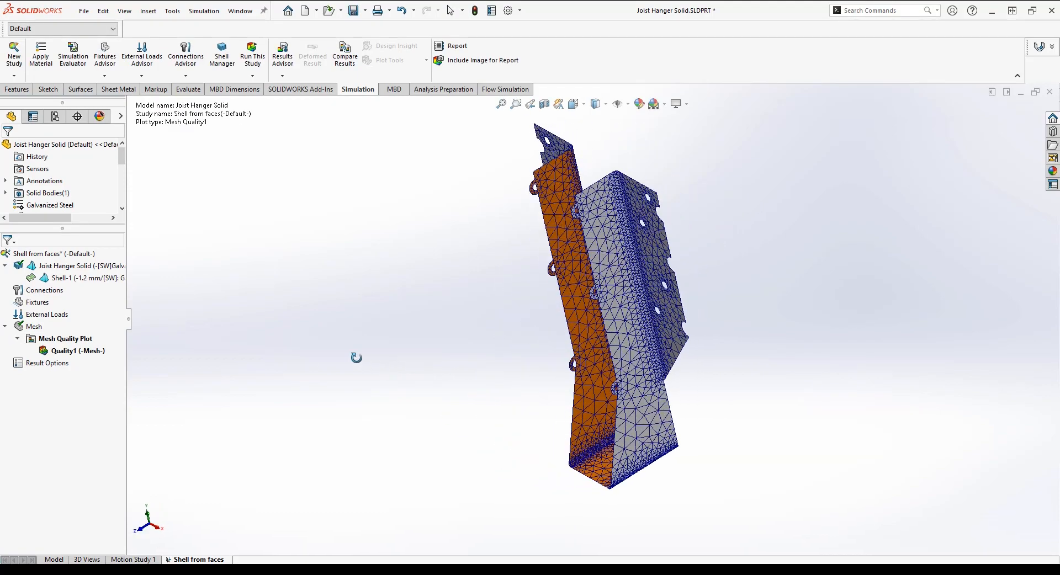
left_click(53, 558)
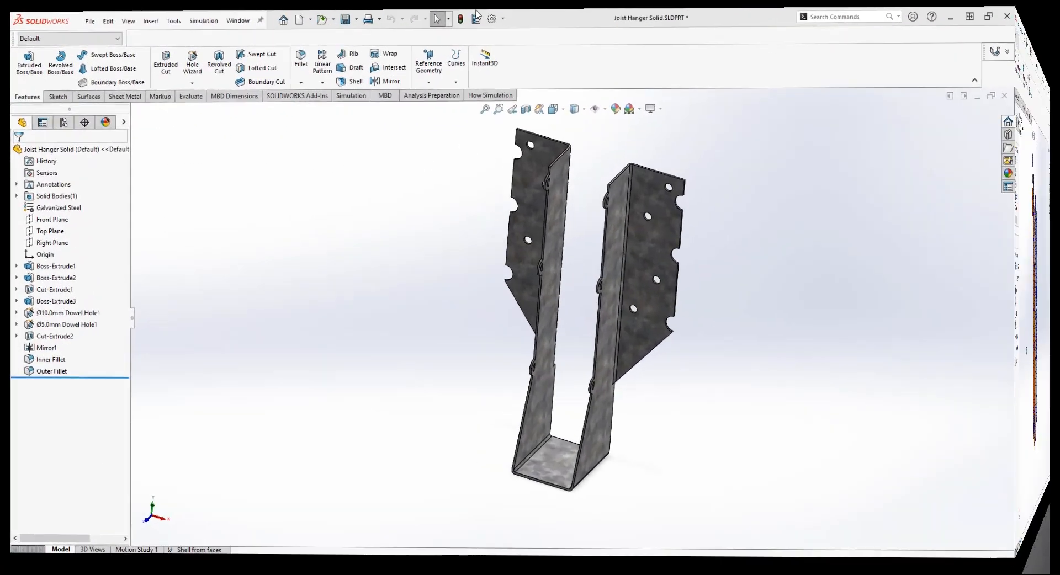
Start a Mid Surface from Insert > Surface and cancel it without adding one.
left_click(147, 11)
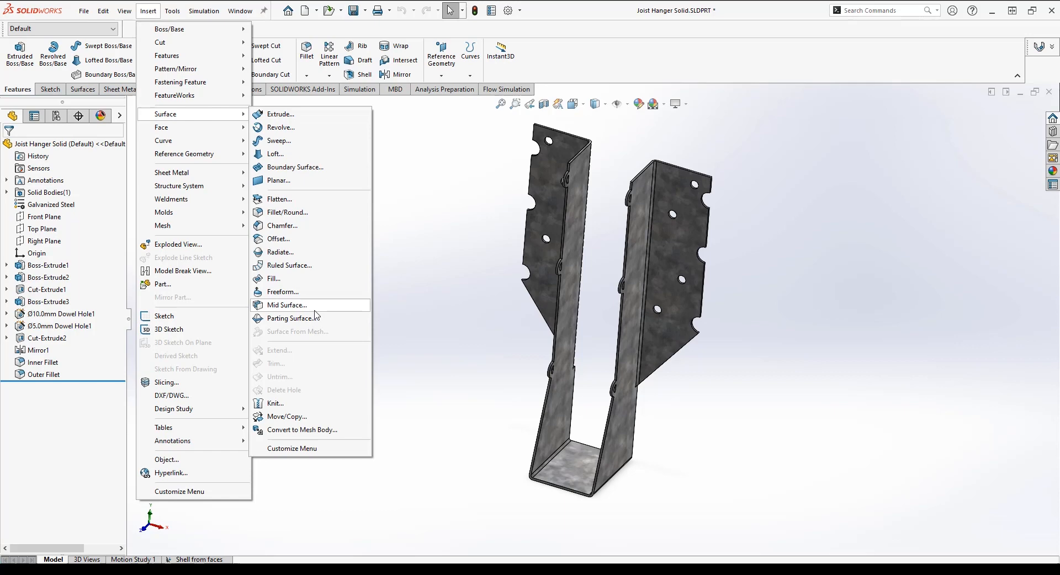
left_click(287, 304)
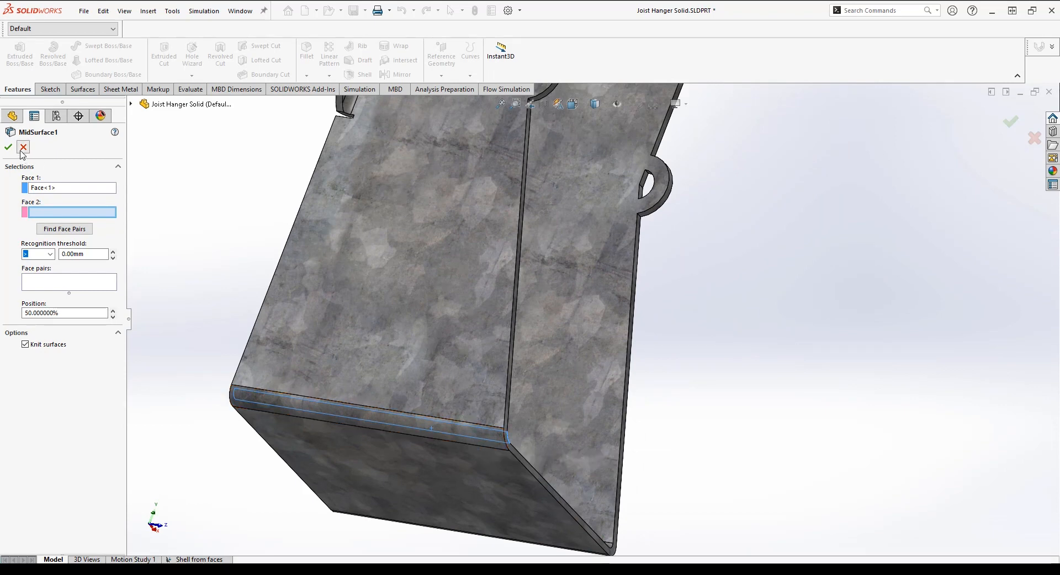
left_click(23, 147)
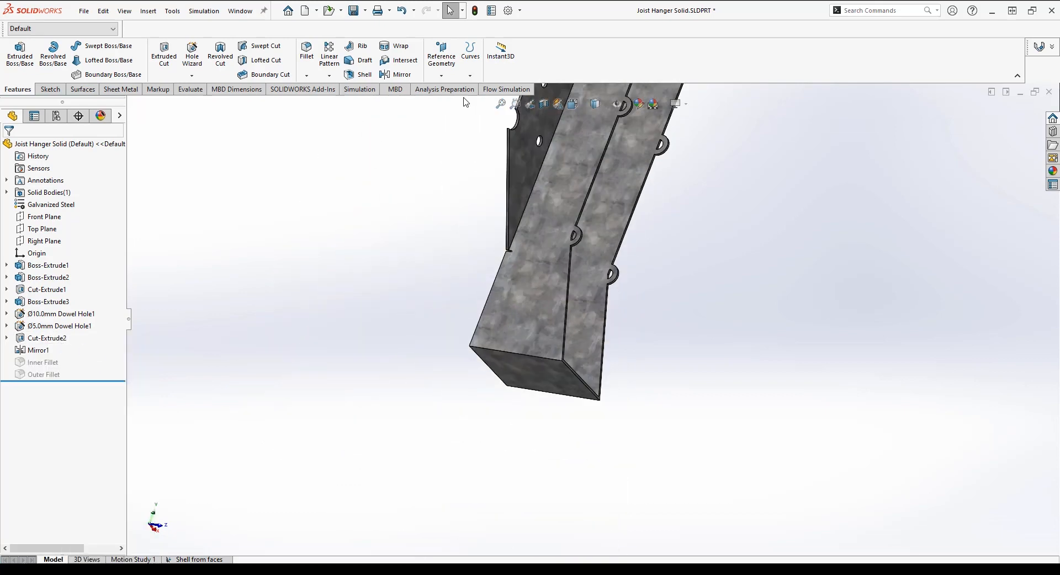
Create a mid-surface body from the hanger's face pairs and begin a new study.
left_click(81, 90)
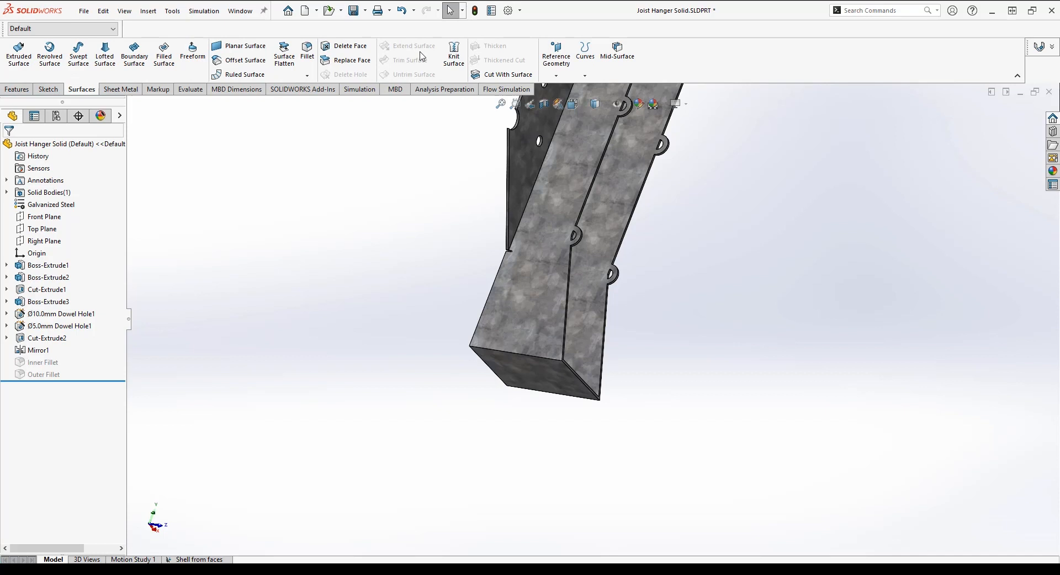
left_click(616, 55)
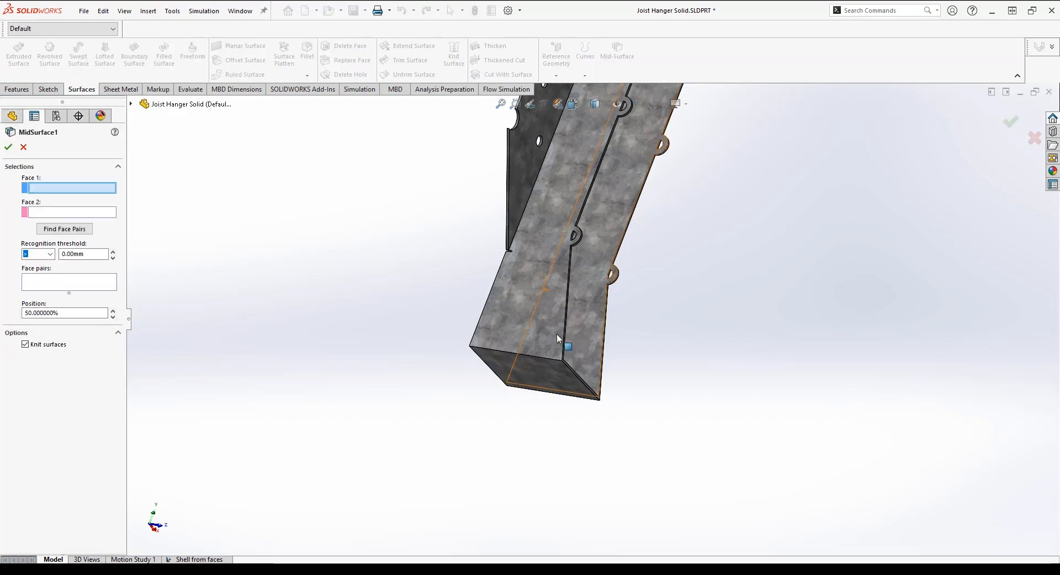
left_click(64, 228)
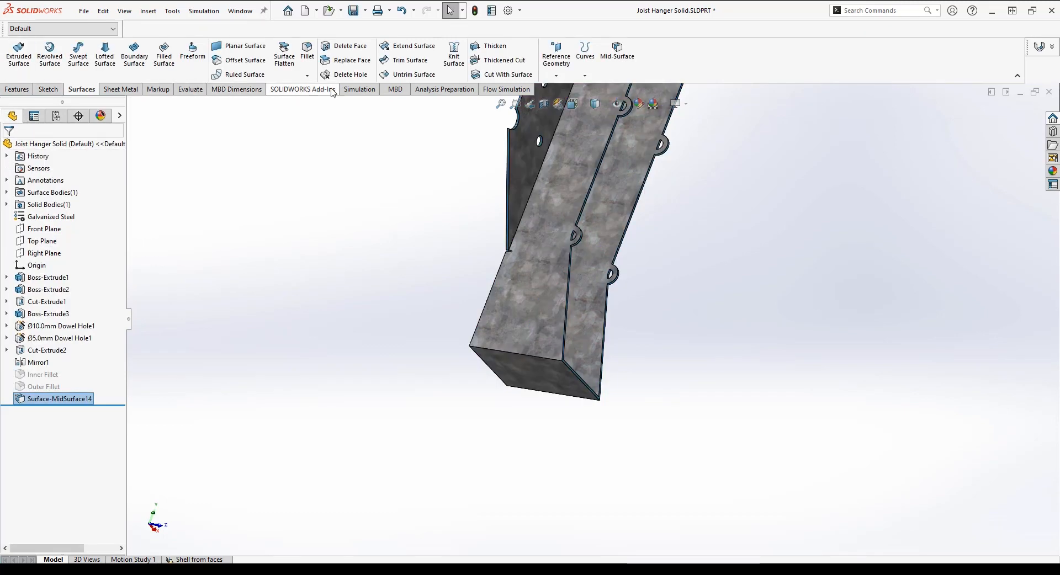
left_click(358, 88)
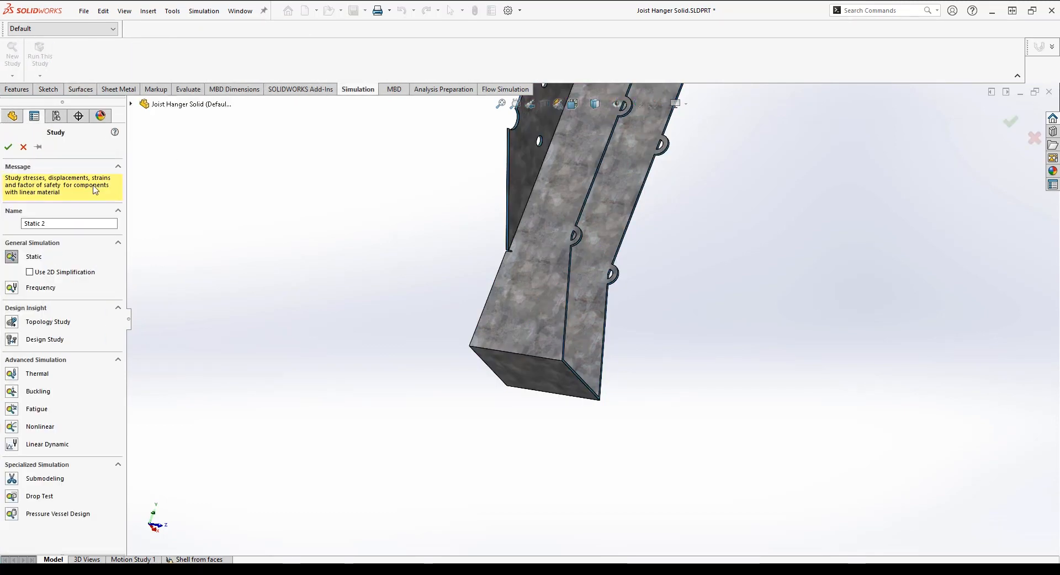
Name the second static study 'Shell from surfaces' and create it.
type("Shell from s")
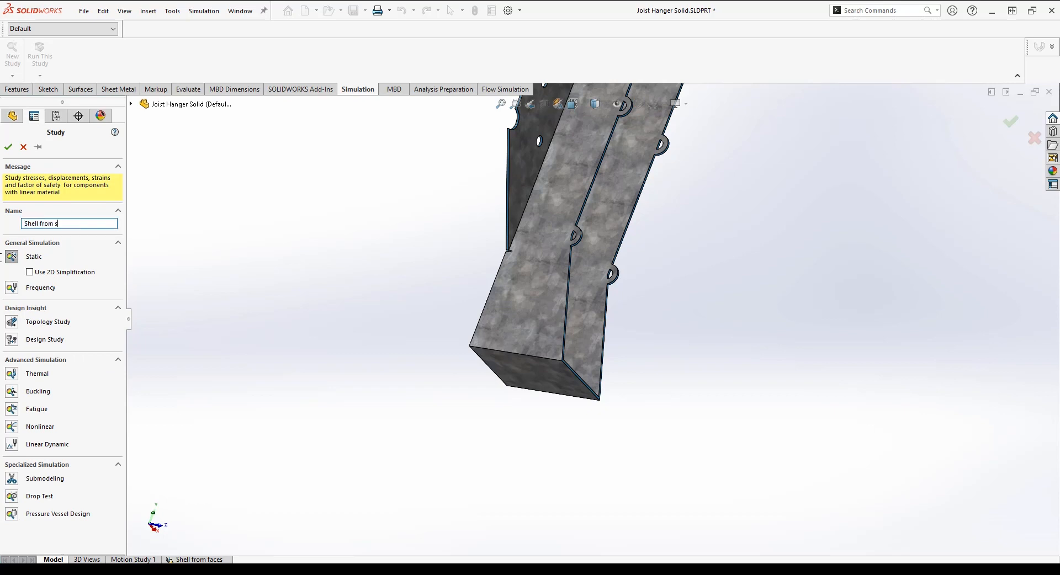
type("urfaces")
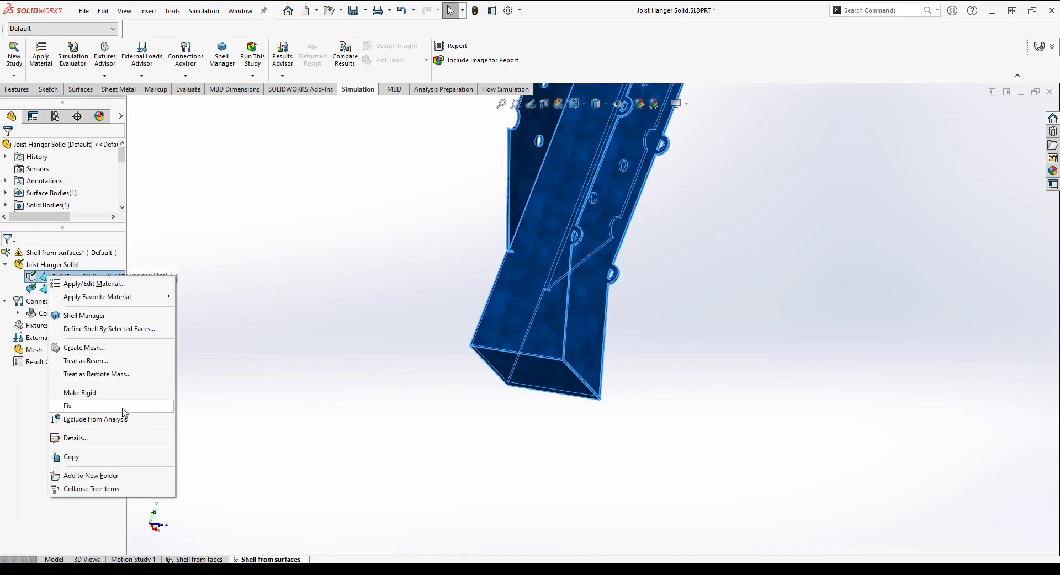
Define SurfaceBody 1 as a 1.2 mm thin shell via Edit Definition.
right_click(72, 289)
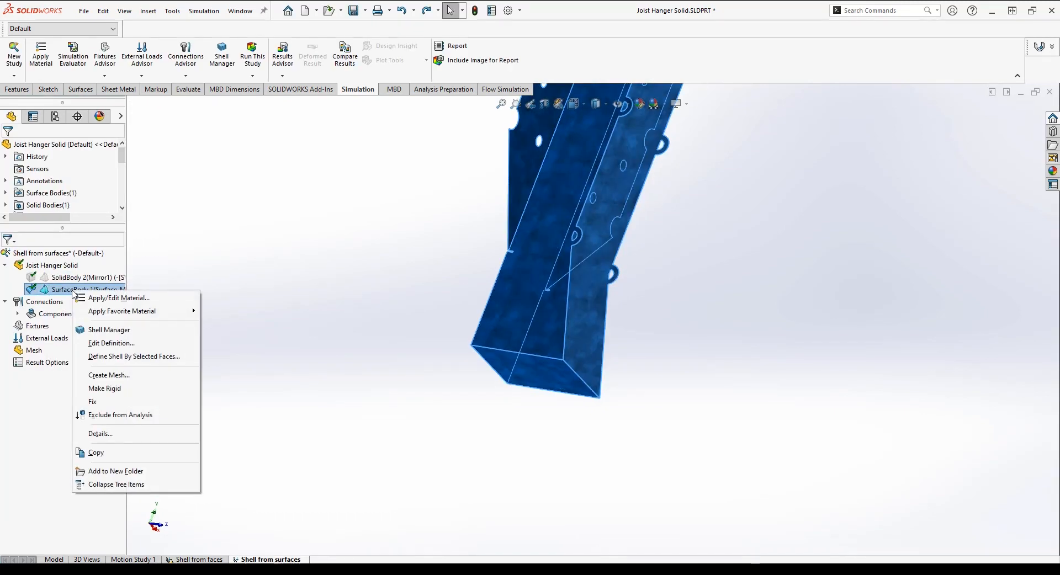
mouse_move(110, 330)
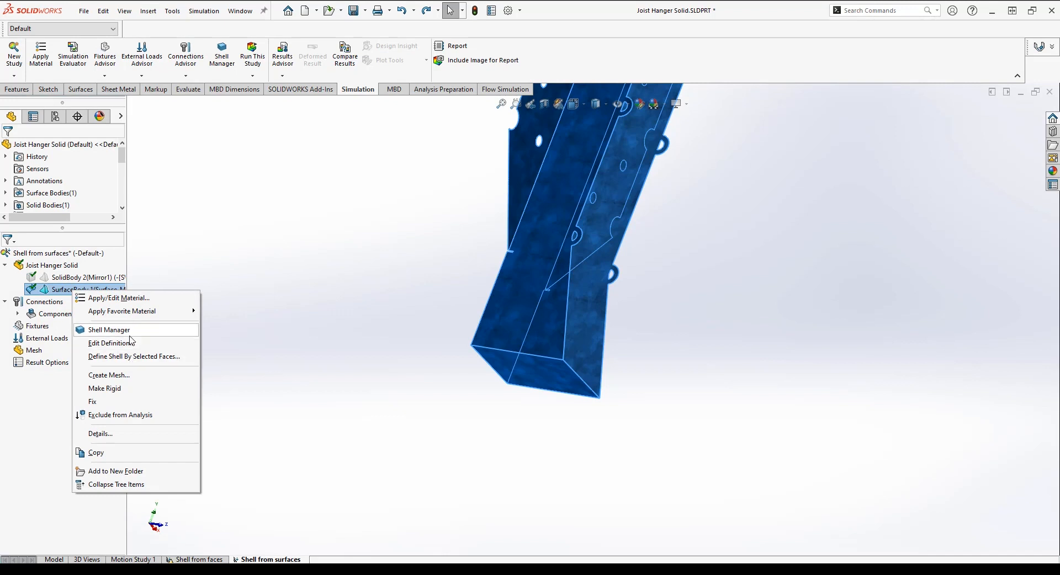
left_click(111, 342)
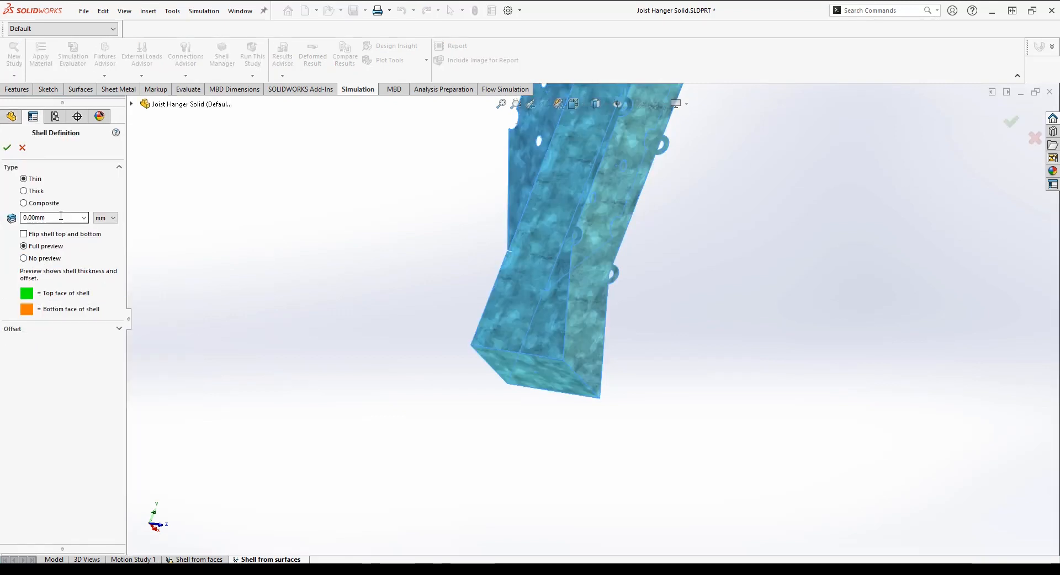
type("1.2")
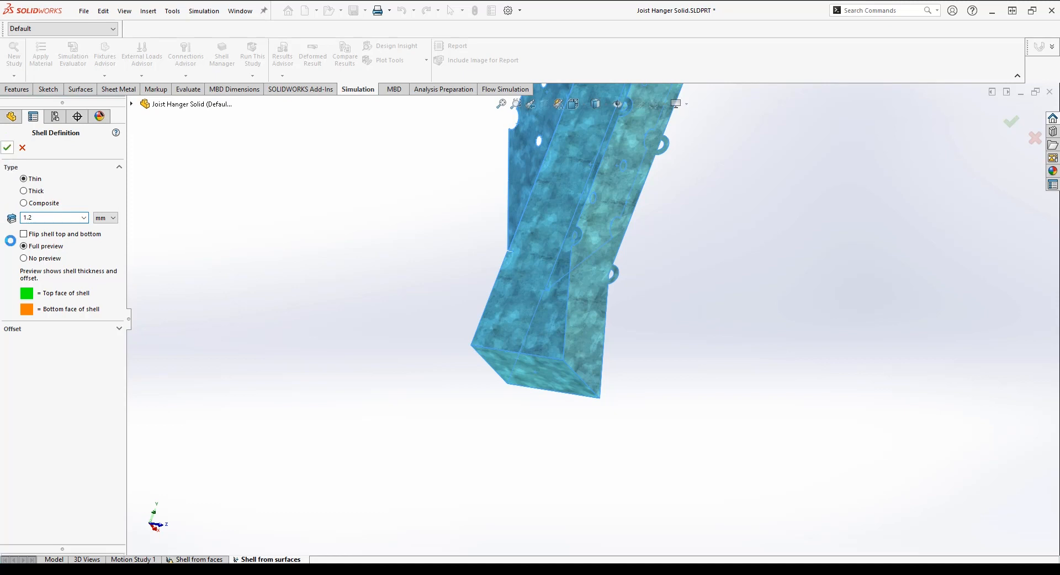
left_click(7, 146)
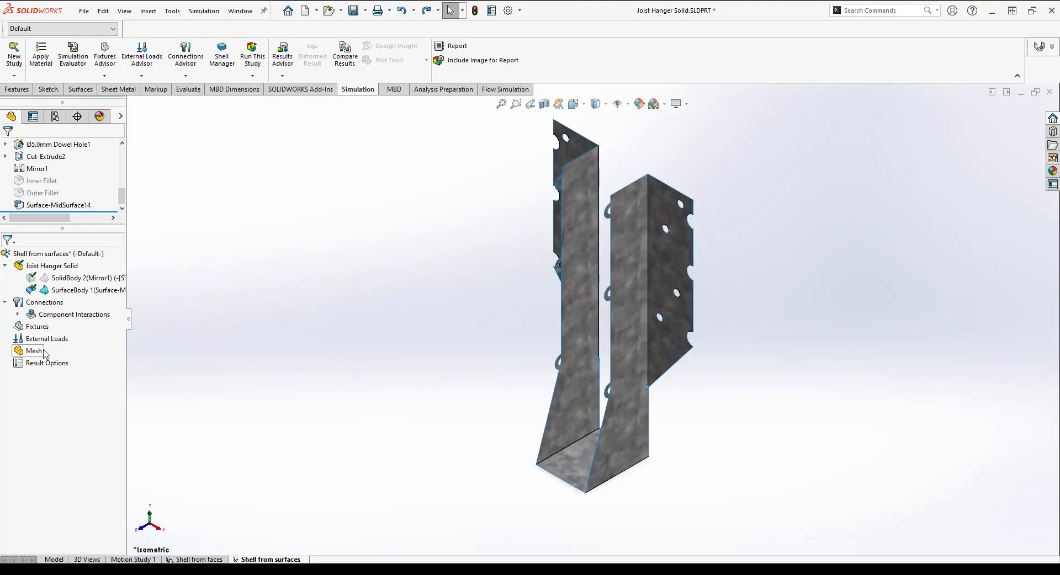
left_click(33, 351)
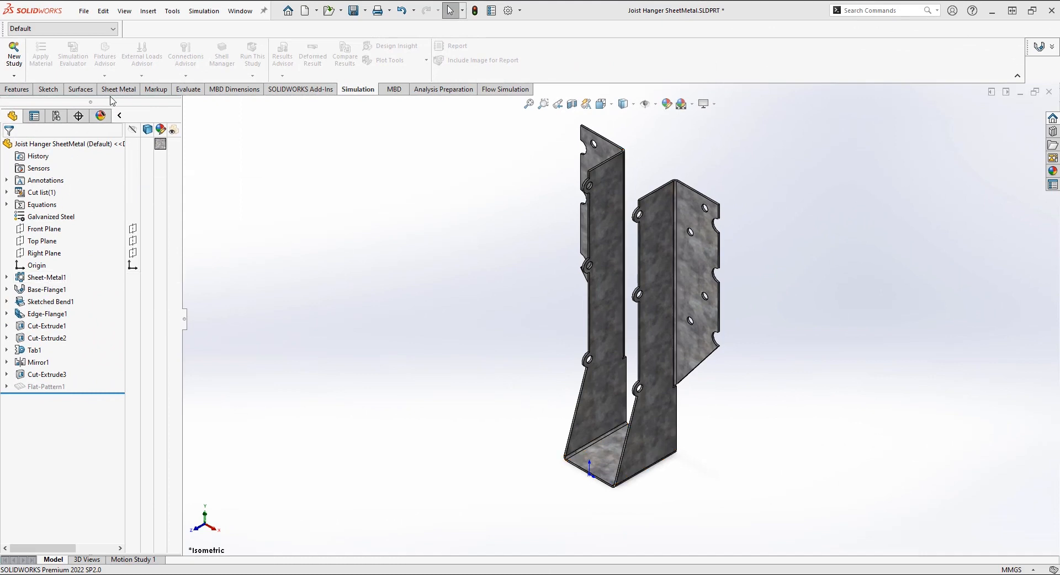
Create a static study named 'Shell from sheet m' on the sheet metal hanger.
left_click(13, 53)
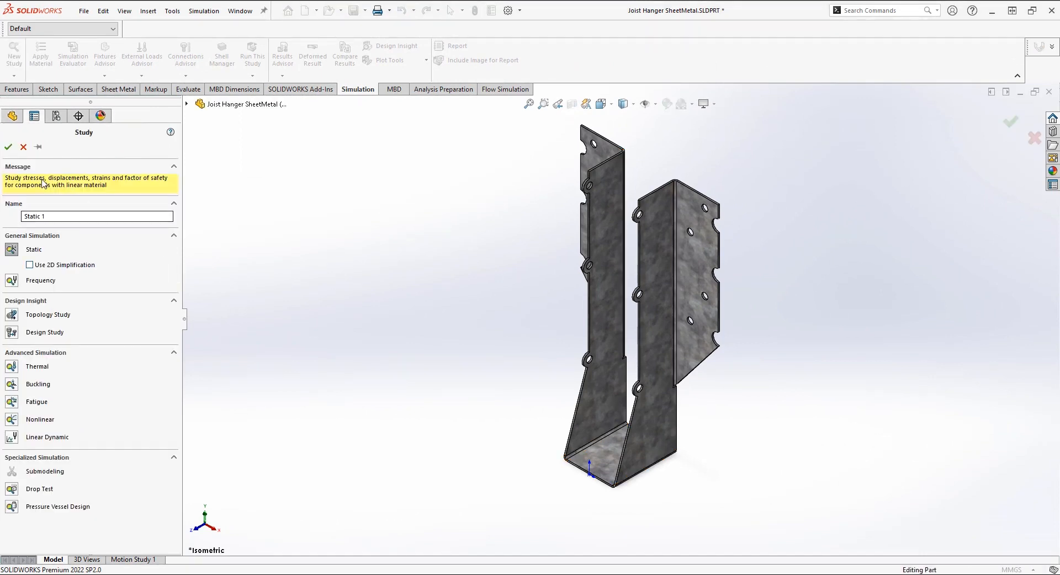
type("Shell from sheet")
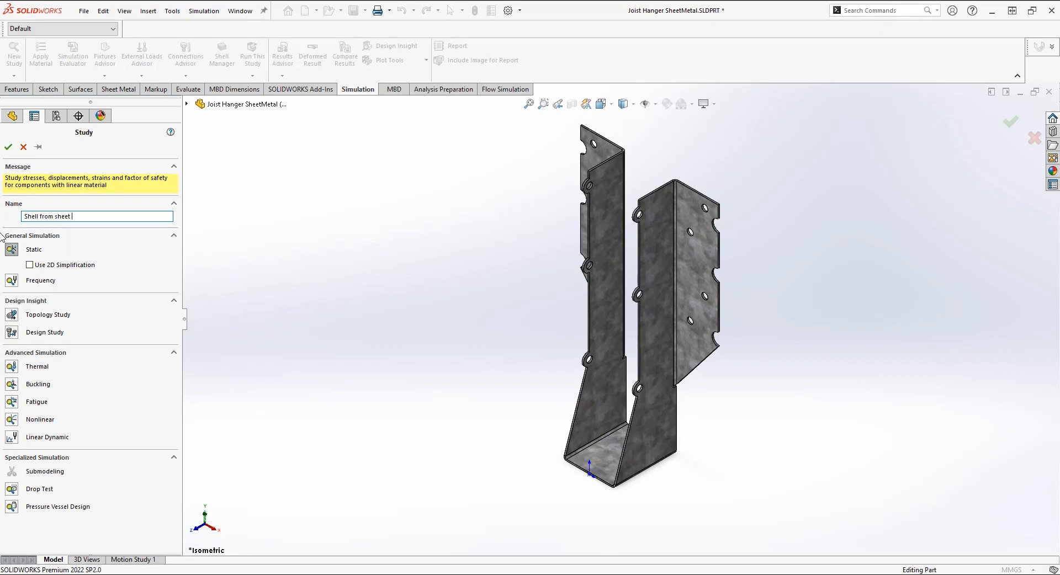
type("m")
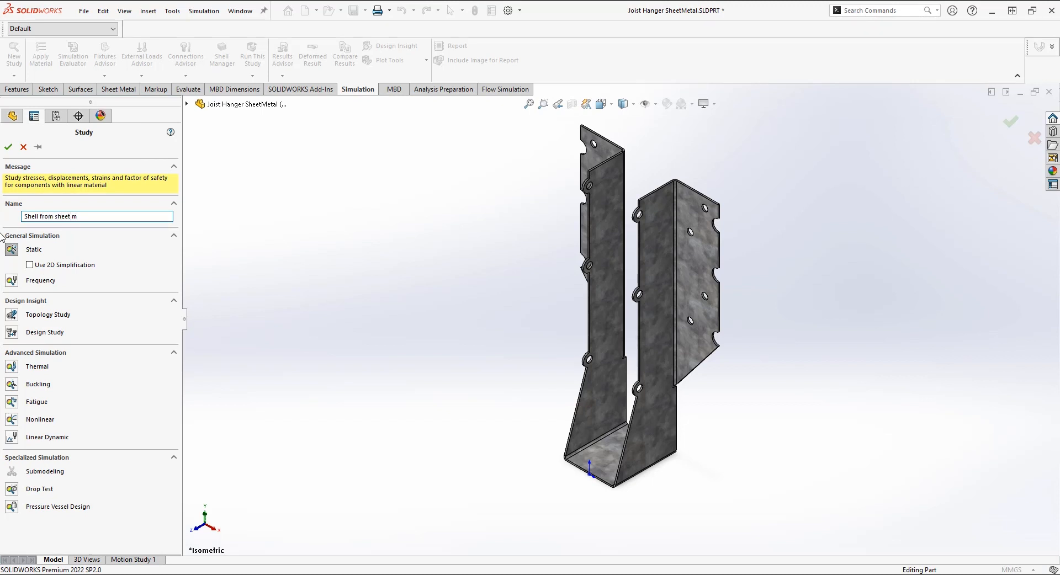
left_click(8, 147)
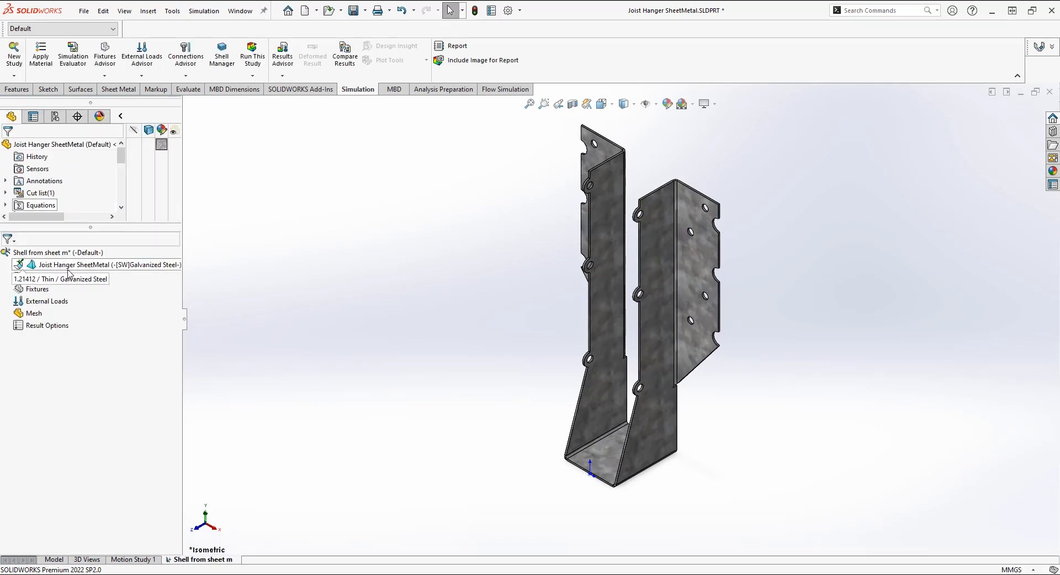
right_click(102, 263)
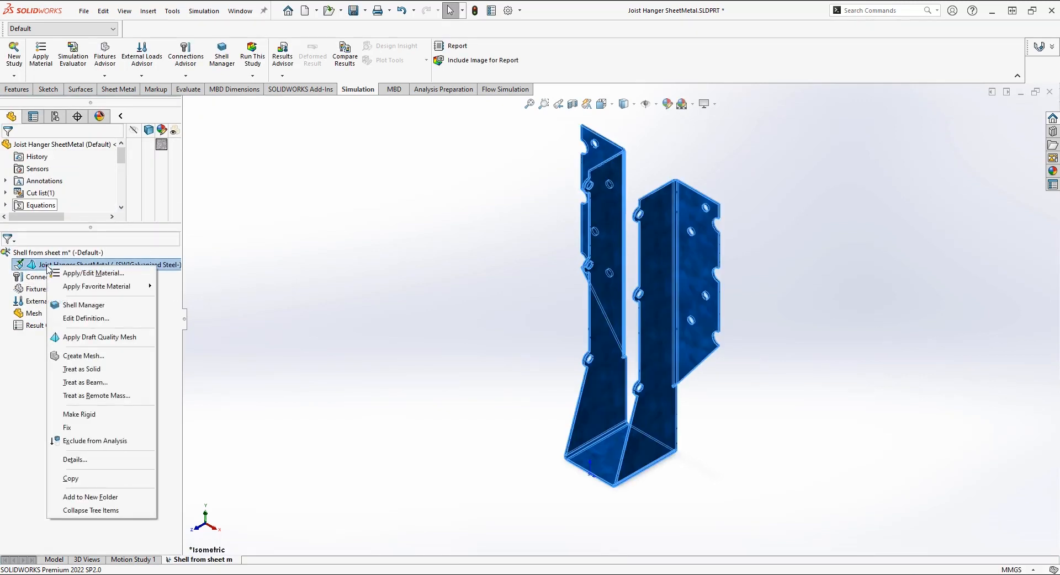
left_click(86, 318)
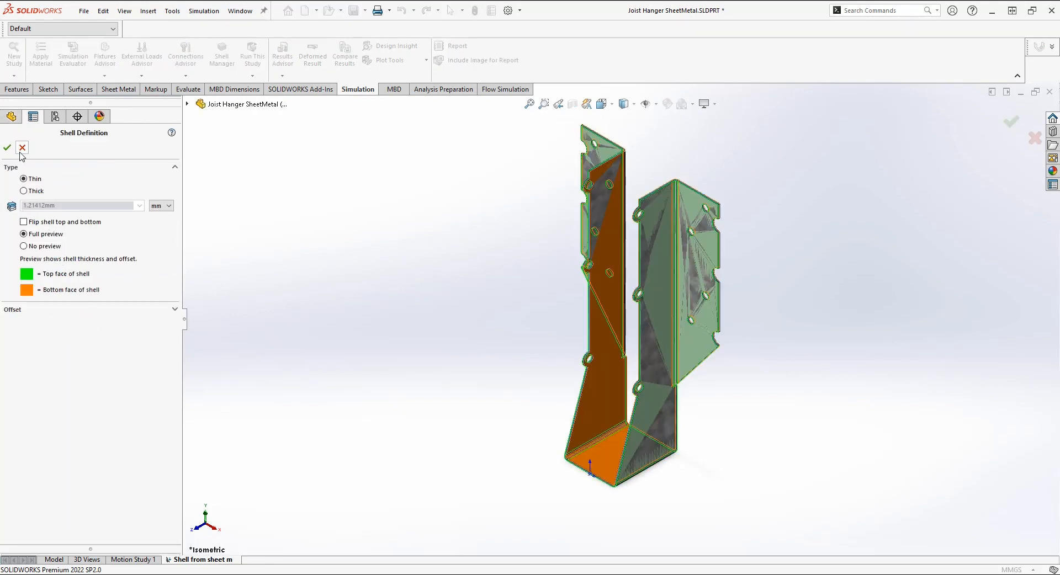
left_click(8, 147)
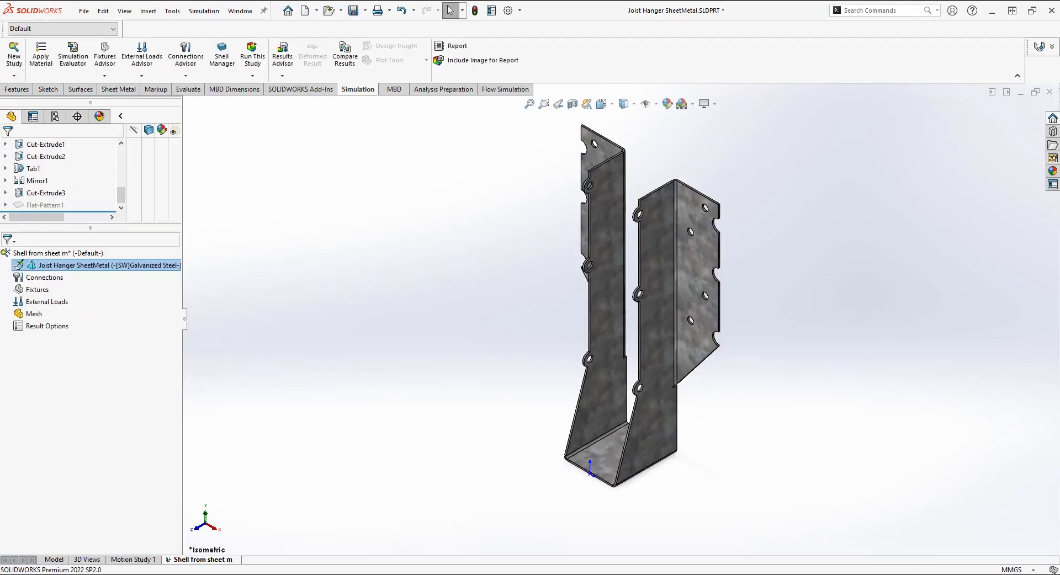